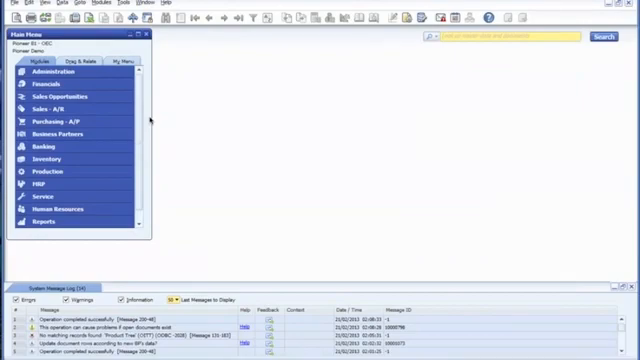
pyautogui.moveTo(89, 159)
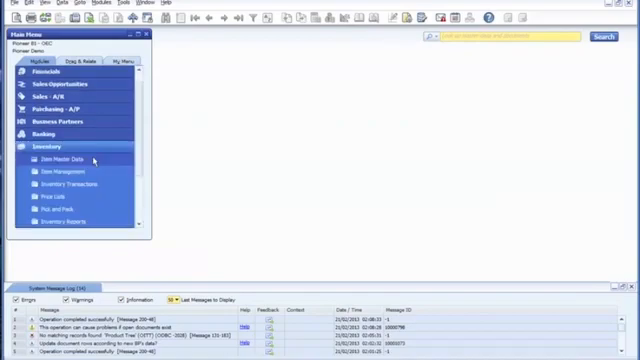
# Open Item Master Data to enter the new item VS0006
pyautogui.click(64, 160)
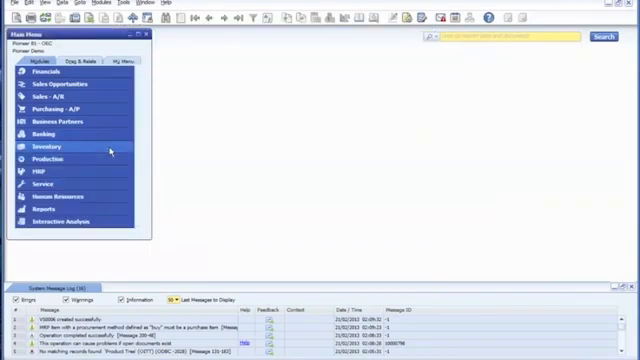
# Open a Bill of Materials for product VS0006 (Basic PC Set) and show the BOM Type options
pyautogui.click(50, 131)
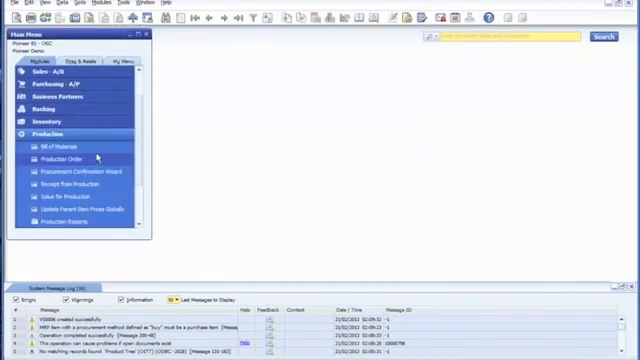
pyautogui.click(54, 148)
pyautogui.write('VS0006')
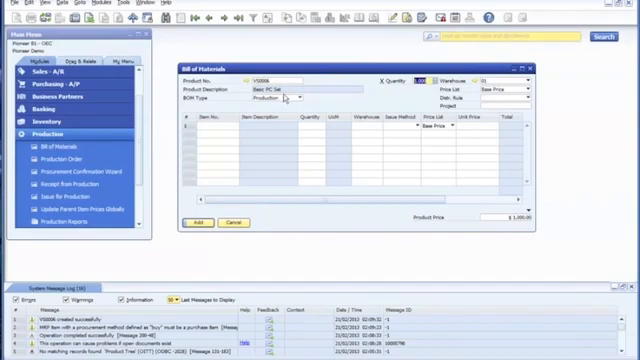
pyautogui.click(288, 99)
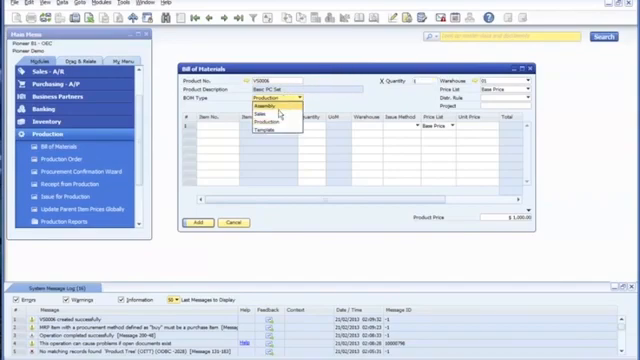
# Set BOM type to Sales and add the BOM with components C00008, C00009, C00010
pyautogui.click(278, 118)
pyautogui.write('C00010')
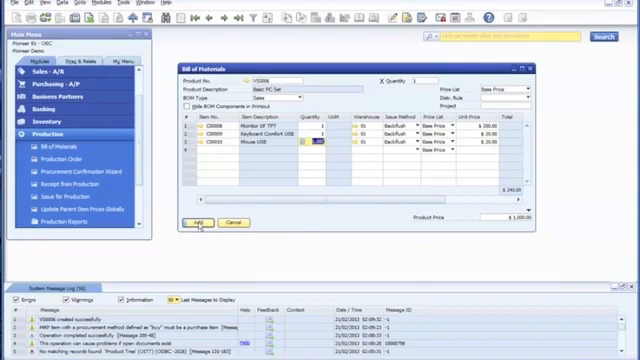
pyautogui.click(196, 218)
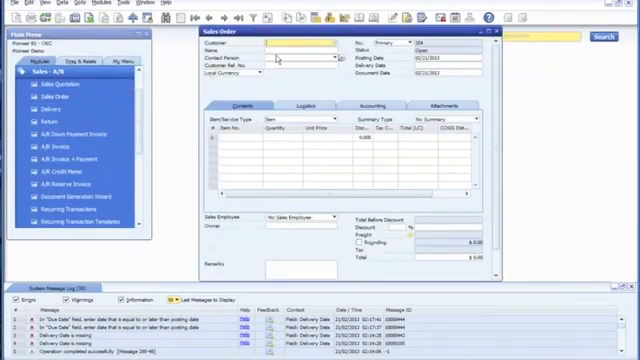
# Choose customer C20000 and set the delivery date on the new sales order
pyautogui.click(326, 45)
pyautogui.write('C20000')
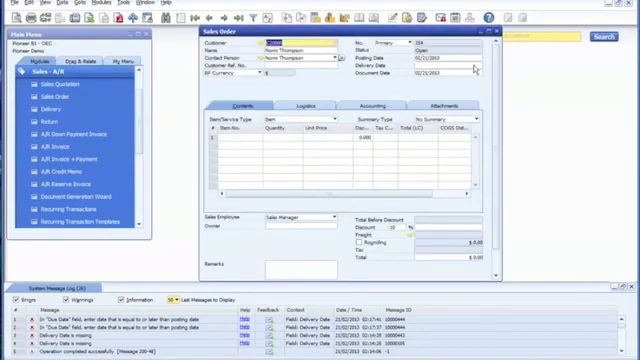
pyautogui.click(491, 60)
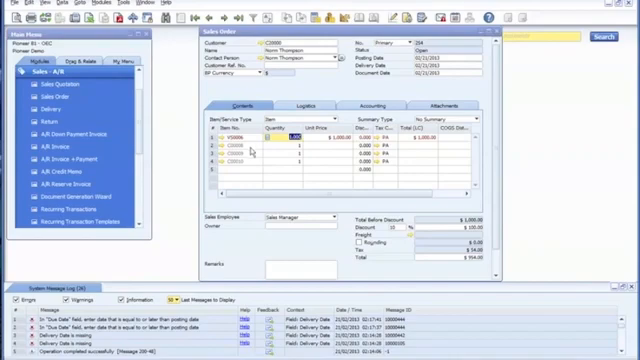
pyautogui.moveTo(327, 153)
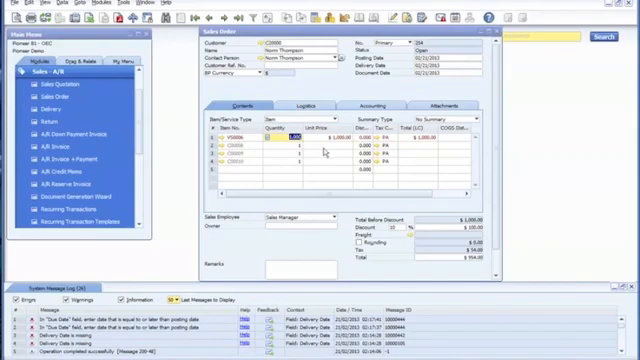
pyautogui.moveTo(324, 153)
pyautogui.write('3')
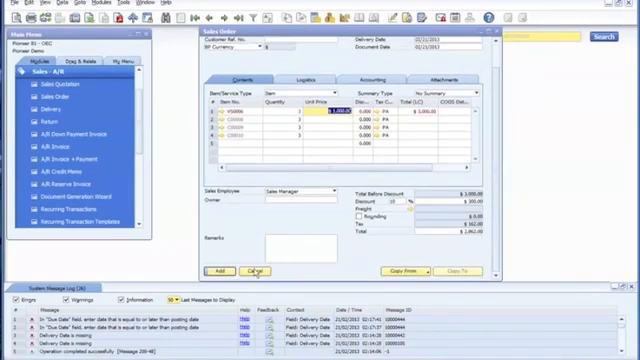
# Discard the sales order and look up the production bill of materials for P10003
pyautogui.click(251, 270)
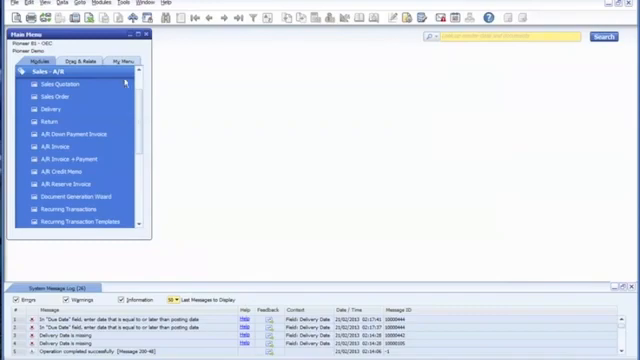
pyautogui.click(52, 70)
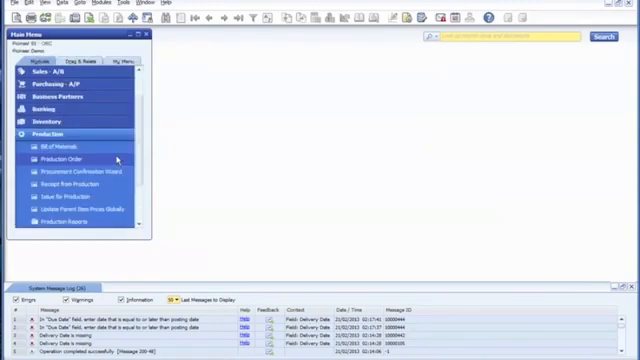
pyautogui.click(58, 146)
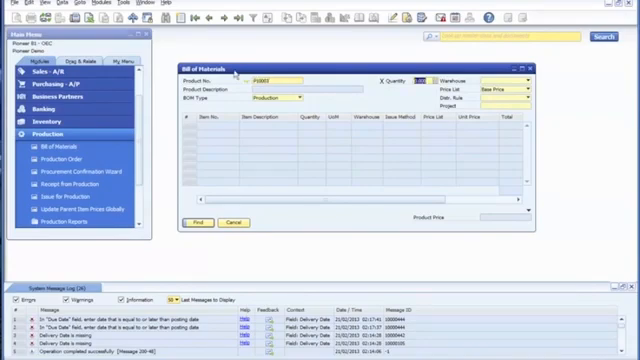
pyautogui.click(196, 221)
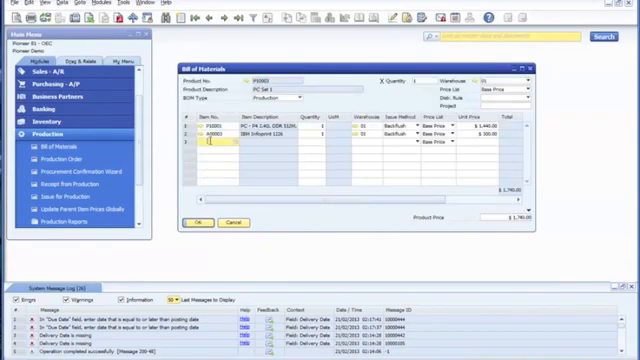
pyautogui.click(198, 131)
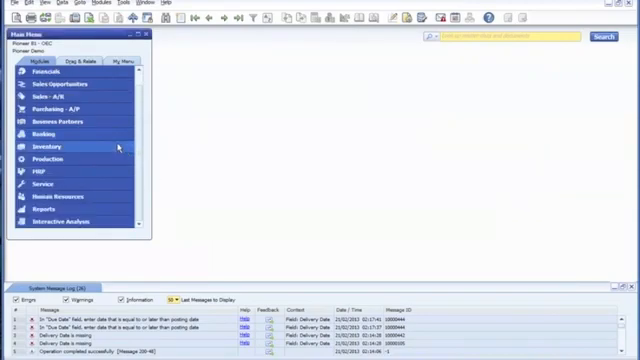
# Open an empty Item Master Data record from the Inventory module
pyautogui.click(56, 156)
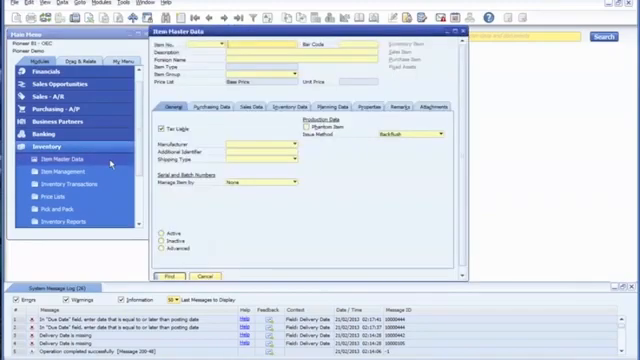